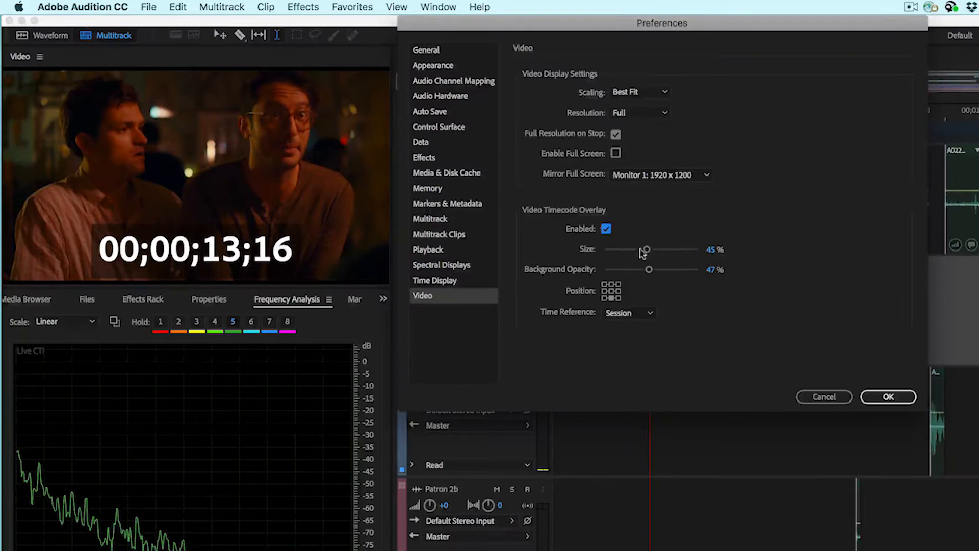
# Set the timecode overlay to 44% size, 14% background opacity, positioned top-left.
pyautogui.moveTo(647, 250); pyautogui.dragTo(654, 249)
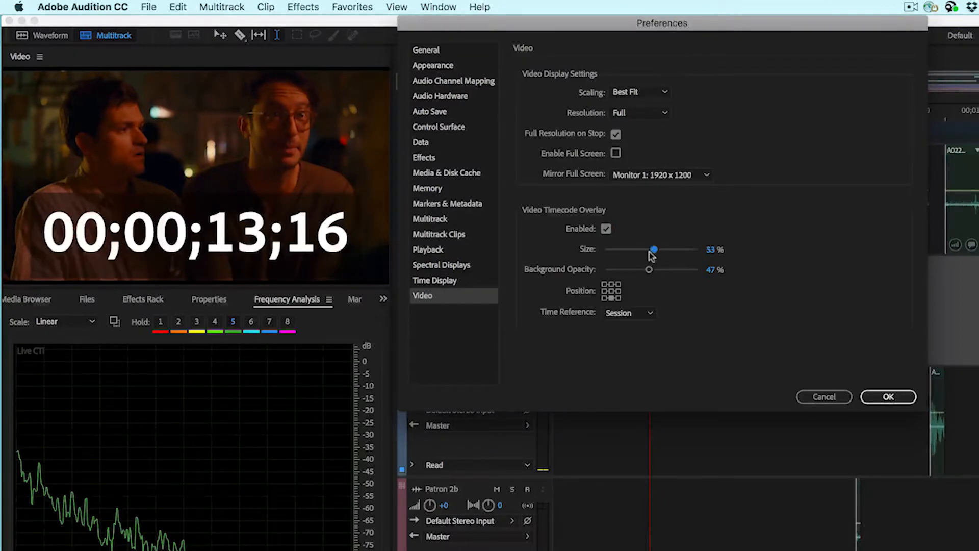
pyautogui.moveTo(648, 270); pyautogui.dragTo(673, 269)
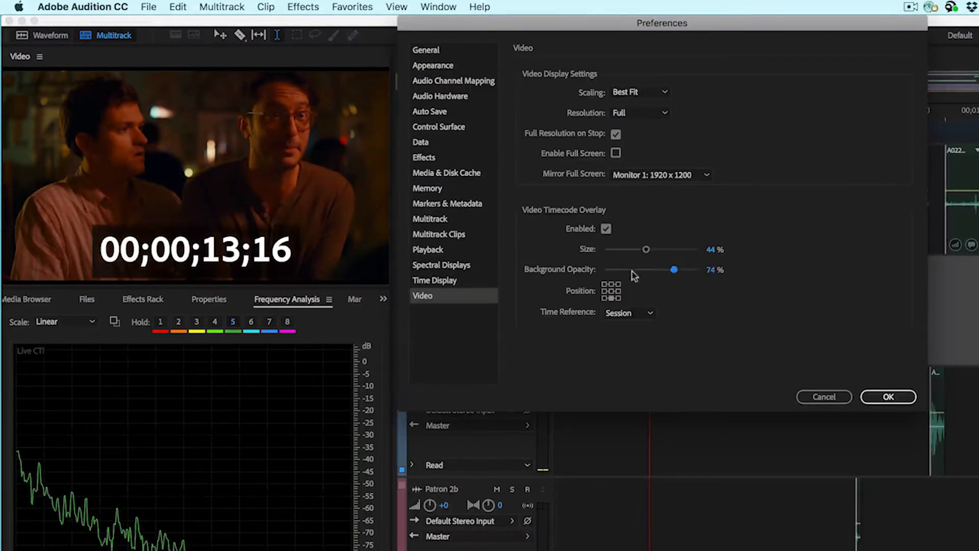
pyautogui.moveTo(674, 269); pyautogui.dragTo(686, 269)
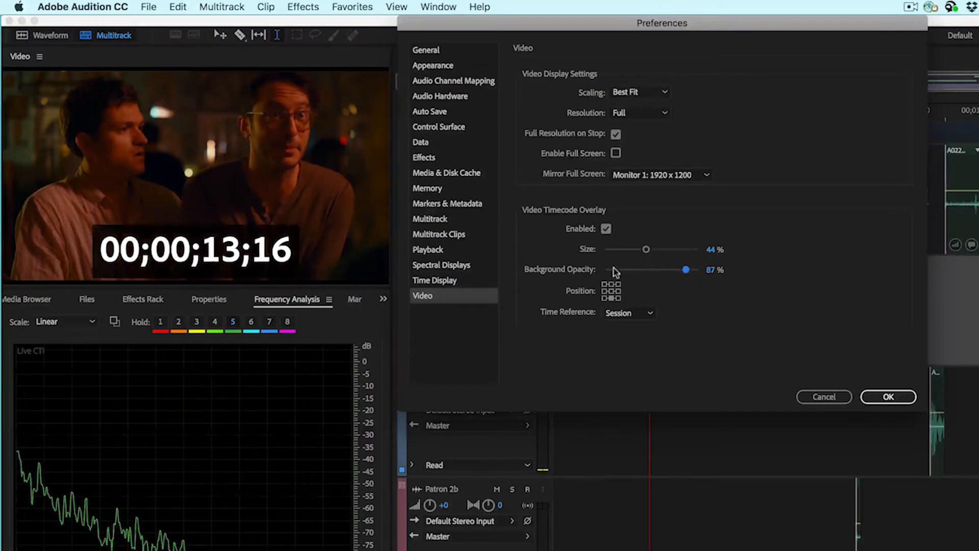
pyautogui.moveTo(686, 270); pyautogui.dragTo(618, 270)
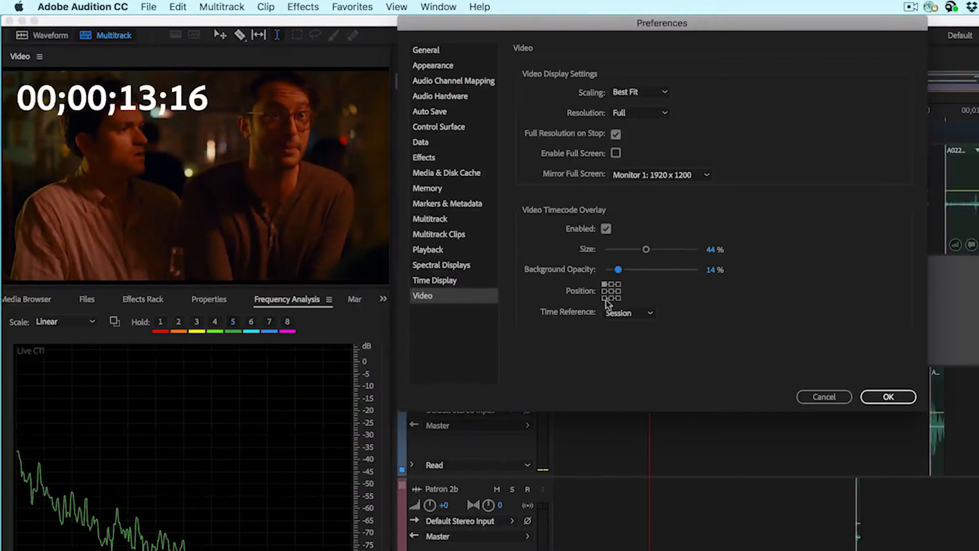
pyautogui.click(628, 312)
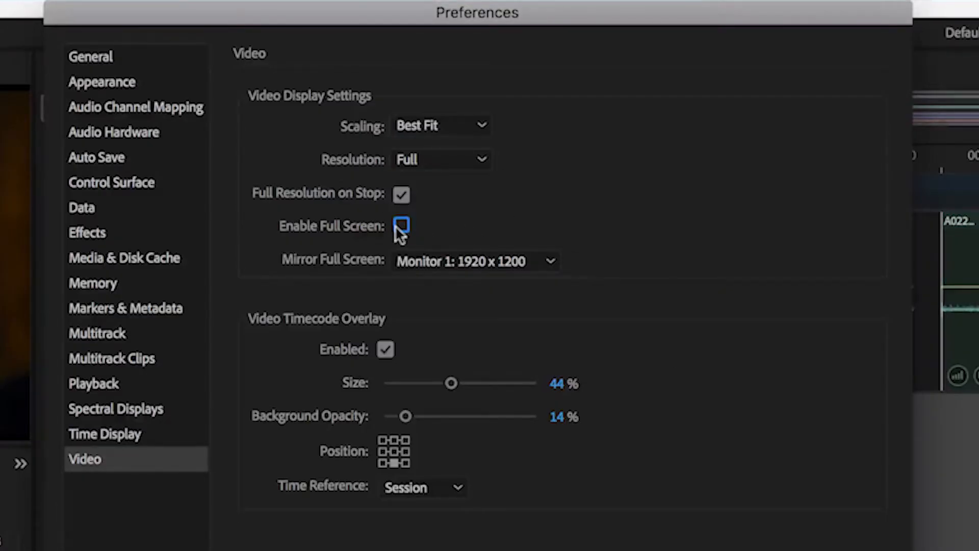
# Toggle full screen video playback on and then back off.
pyautogui.click(401, 226)
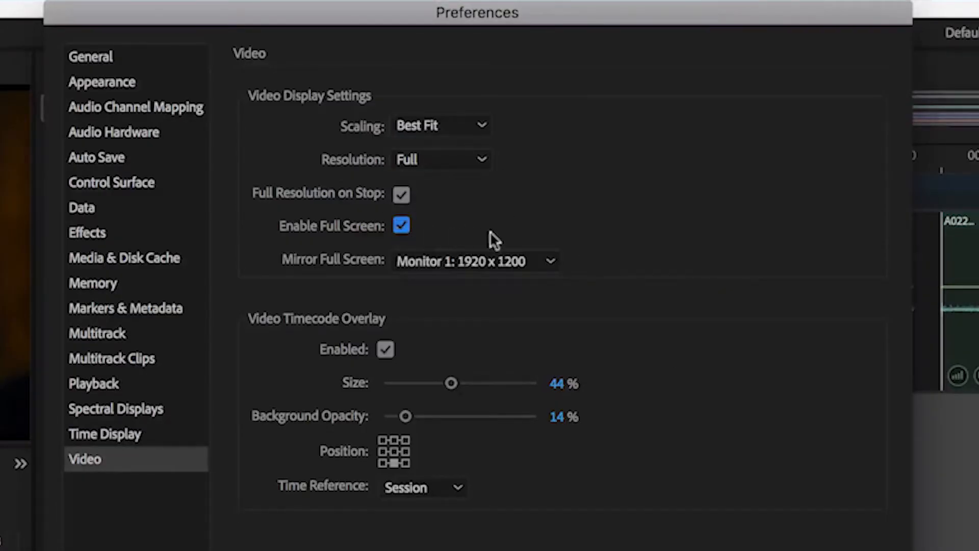
pyautogui.click(401, 226)
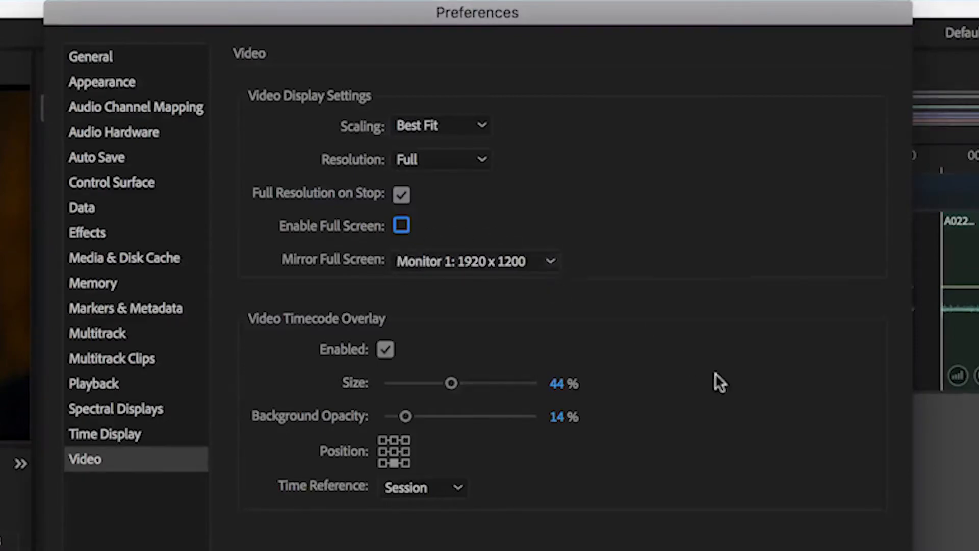
pyautogui.click(306, 153)
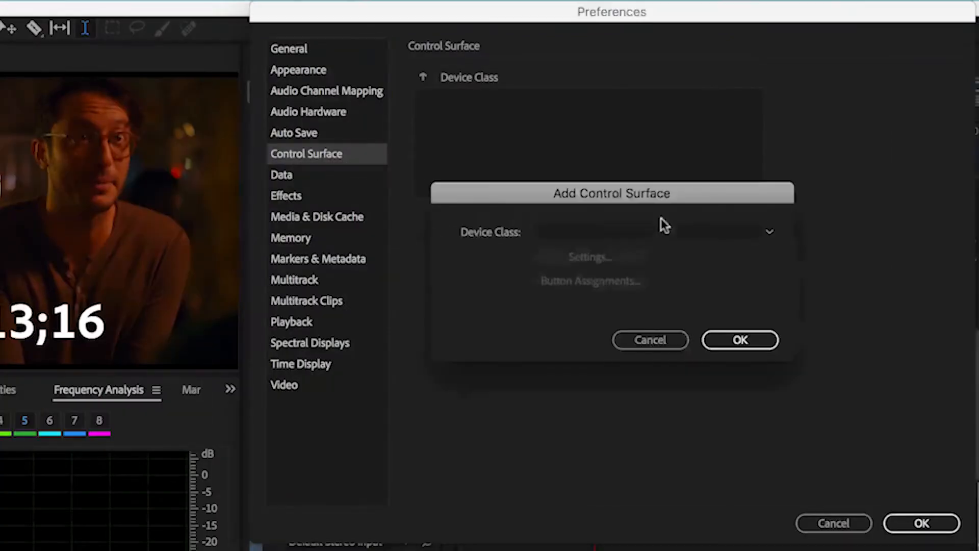
# Choose a device class for the new control surface.
pyautogui.click(654, 231)
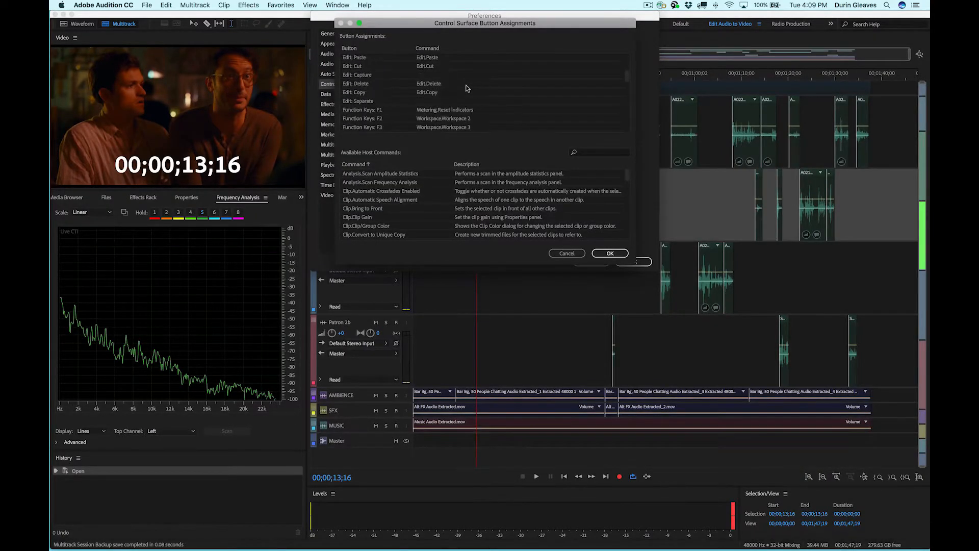
pyautogui.click(195, 5)
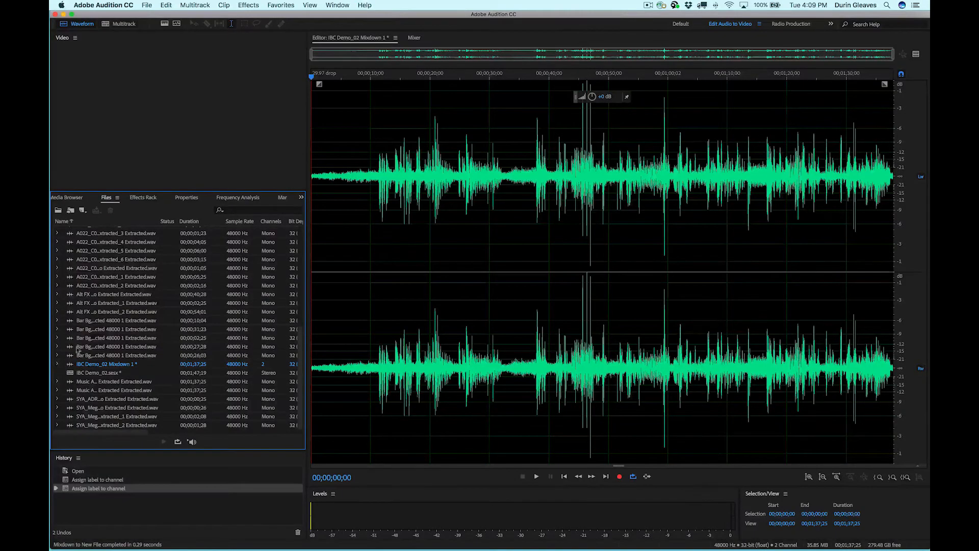
# Expand IBC Demo_02 Mixdown 1 to list its Left Wide and Right Wide channels.
pyautogui.click(57, 347)
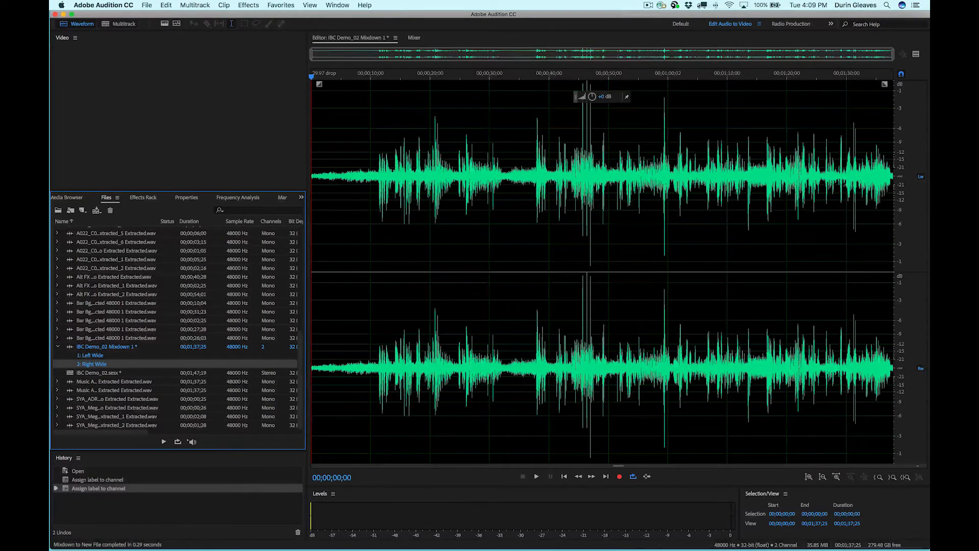